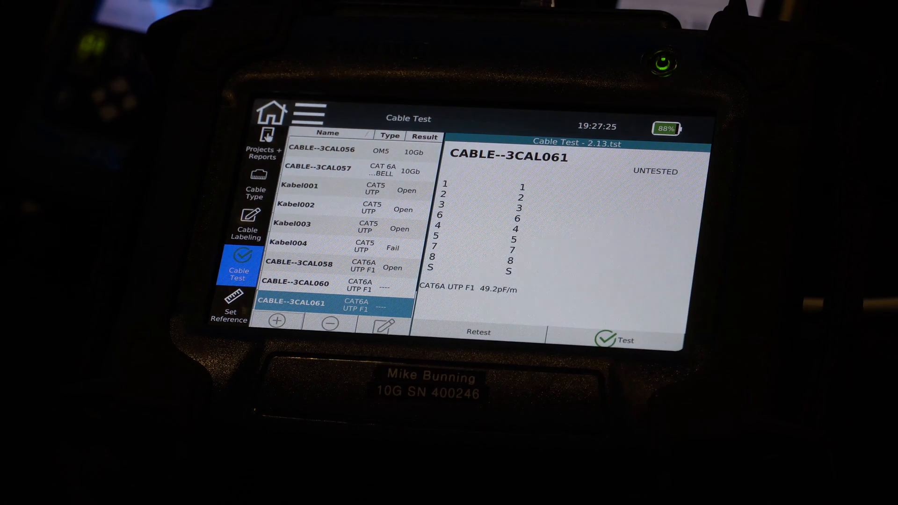
Start the certification test on CABLE--3CAL061 (CAT6A UTP F1) with the Test button
click(621, 341)
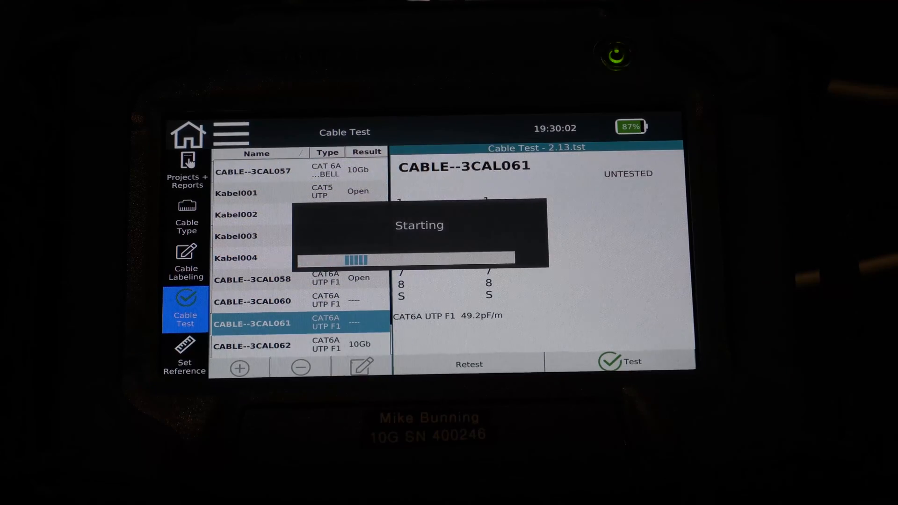